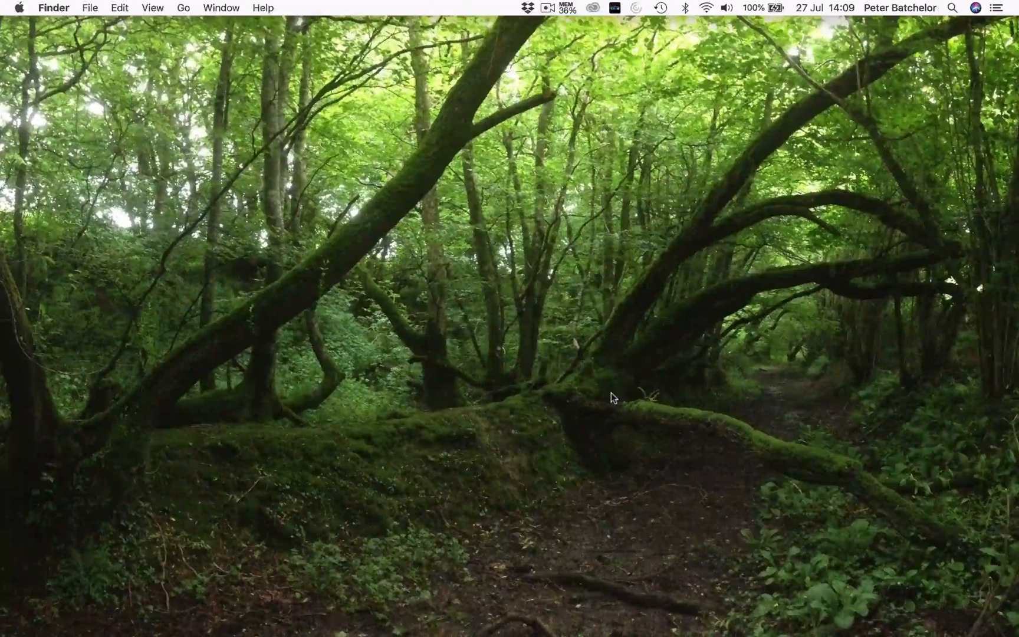
pyautogui.moveTo(715, 338)
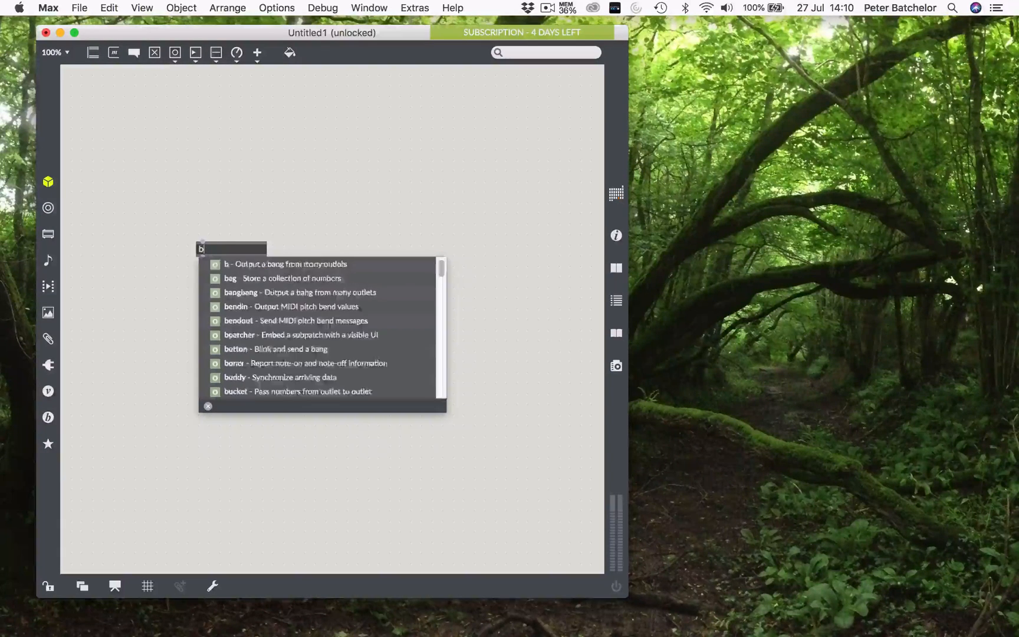
# Step: Create buffer~ mysamp, wire a dropfile area through a replace $1 message, and enlarge it
pyautogui.write('buffer~')
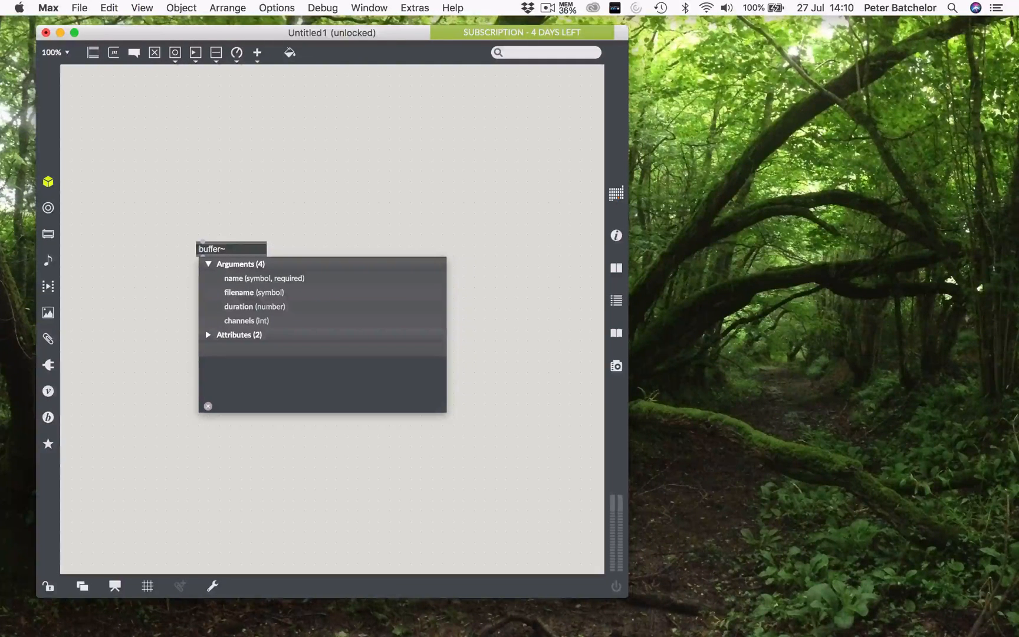
pyautogui.write('mysamp')
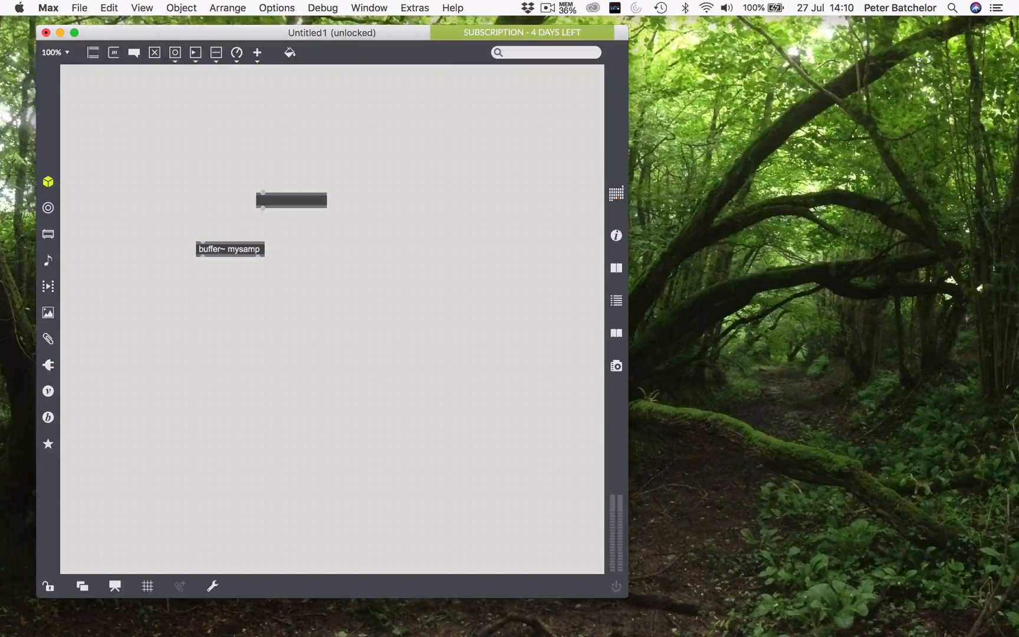
pyautogui.write('s')
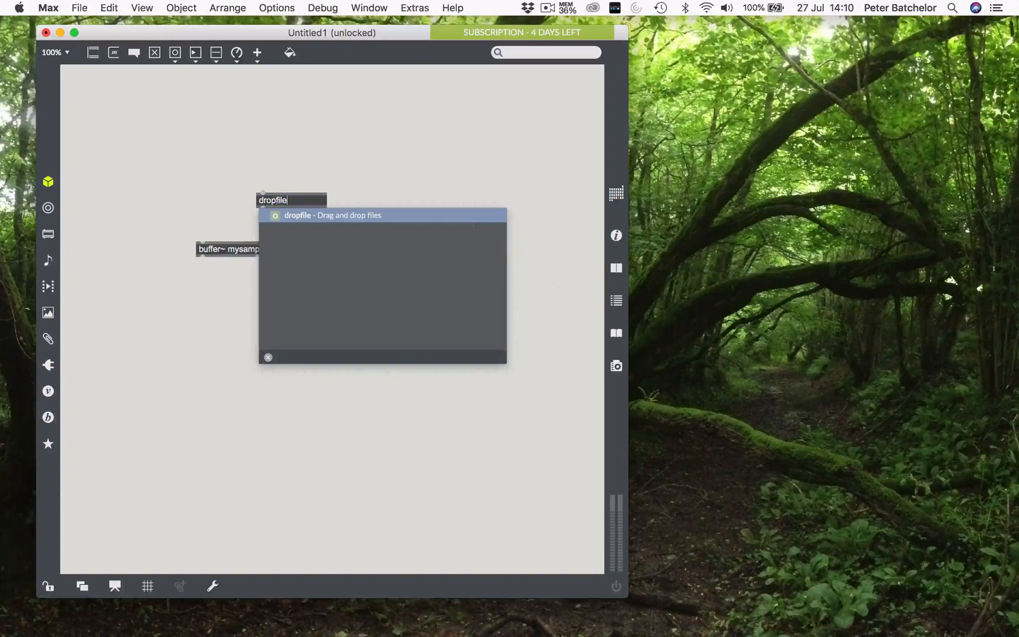
pyautogui.moveTo(273, 199); pyautogui.dragTo(208, 159)
pyautogui.write('repl')
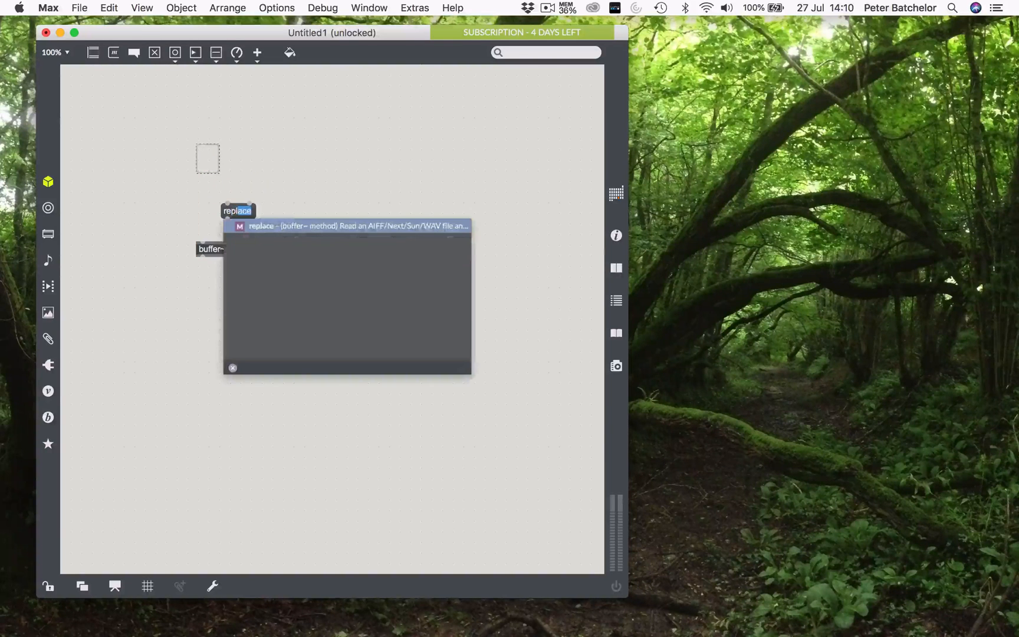
pyautogui.write('mysamp')
pyautogui.write('ace $1')
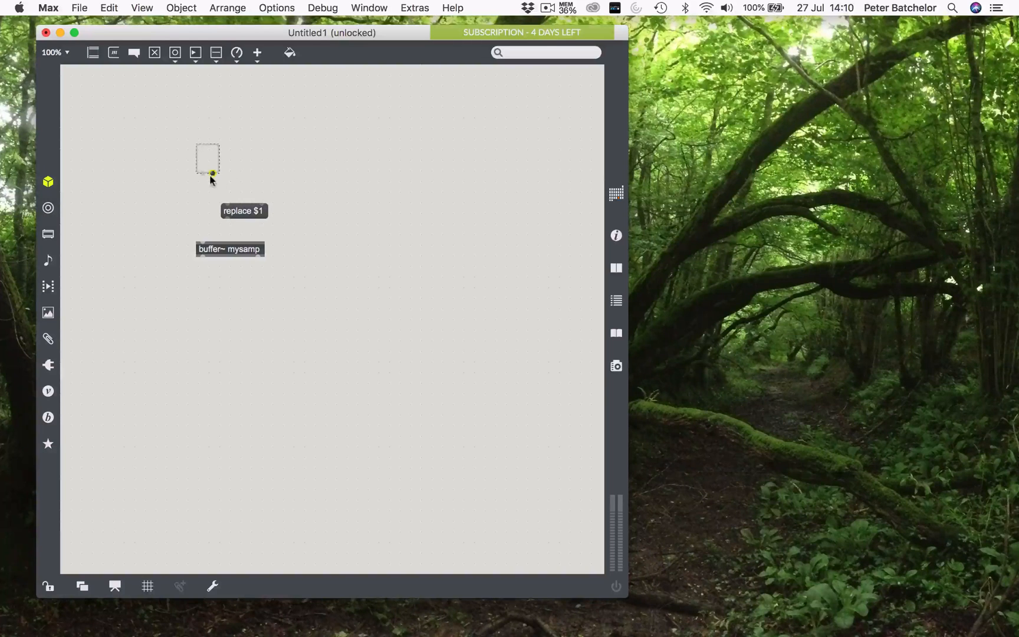
pyautogui.moveTo(243, 211); pyautogui.dragTo(221, 200)
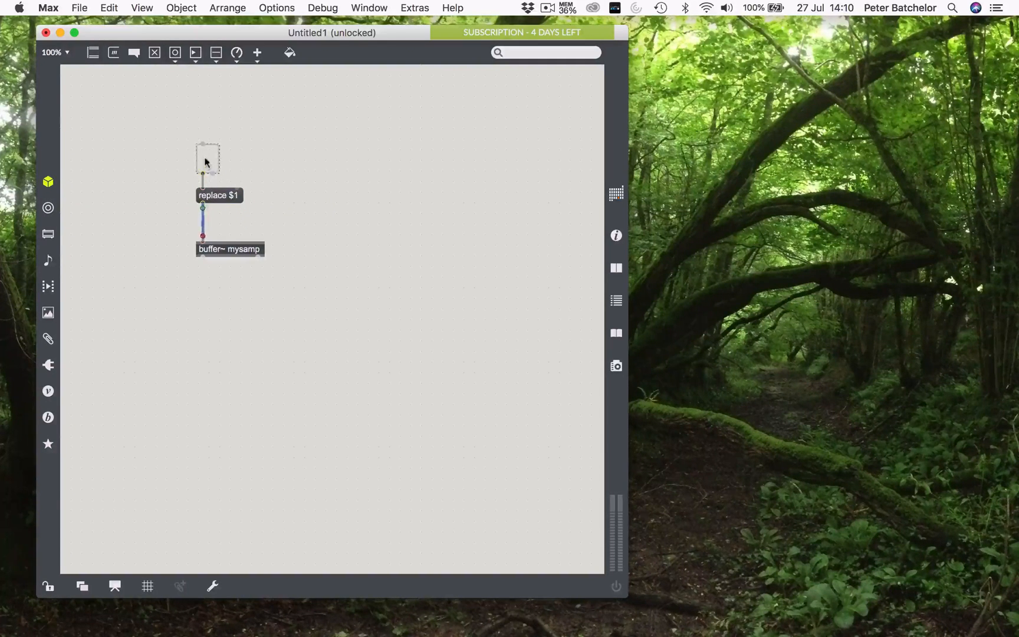
pyautogui.moveTo(218, 163); pyautogui.dragTo(279, 176)
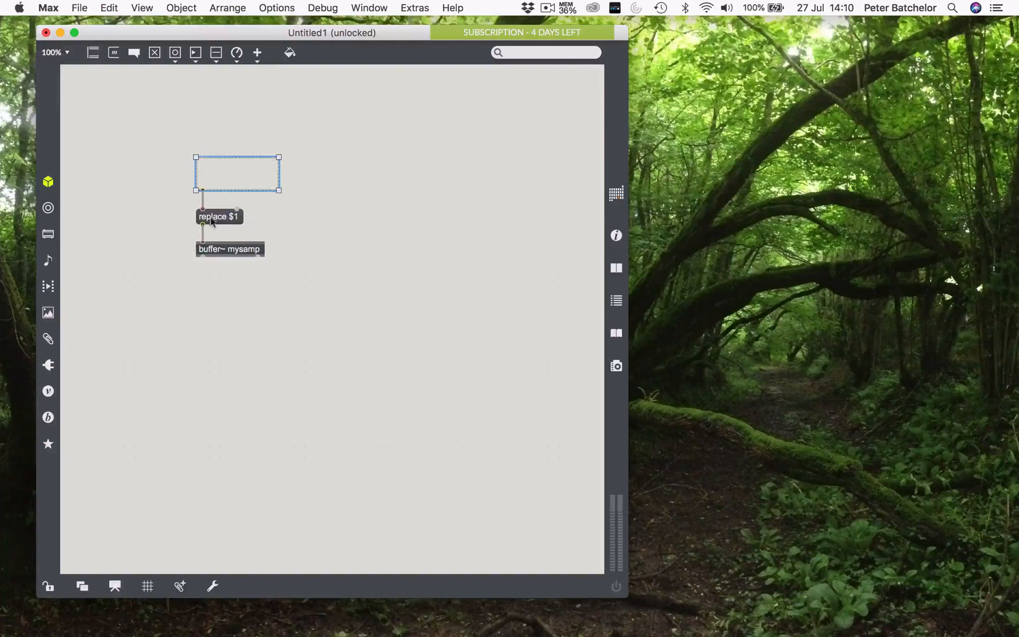
pyautogui.moveTo(271, 275)
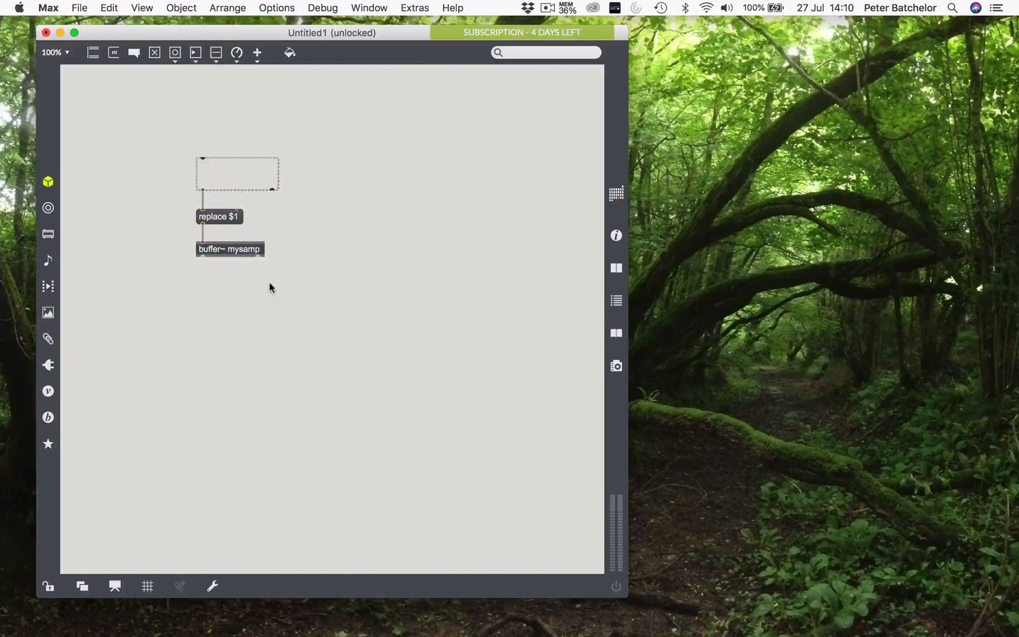
# Step: Add info~ mysamp and connect buffer~ mysamp into it
pyautogui.write('in')
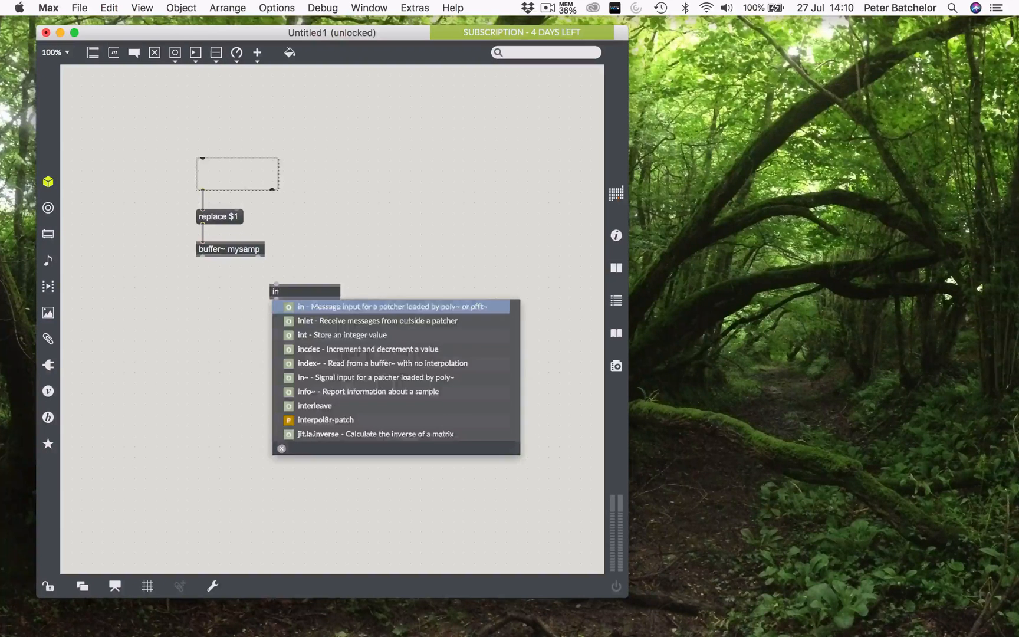
pyautogui.write('info~ m')
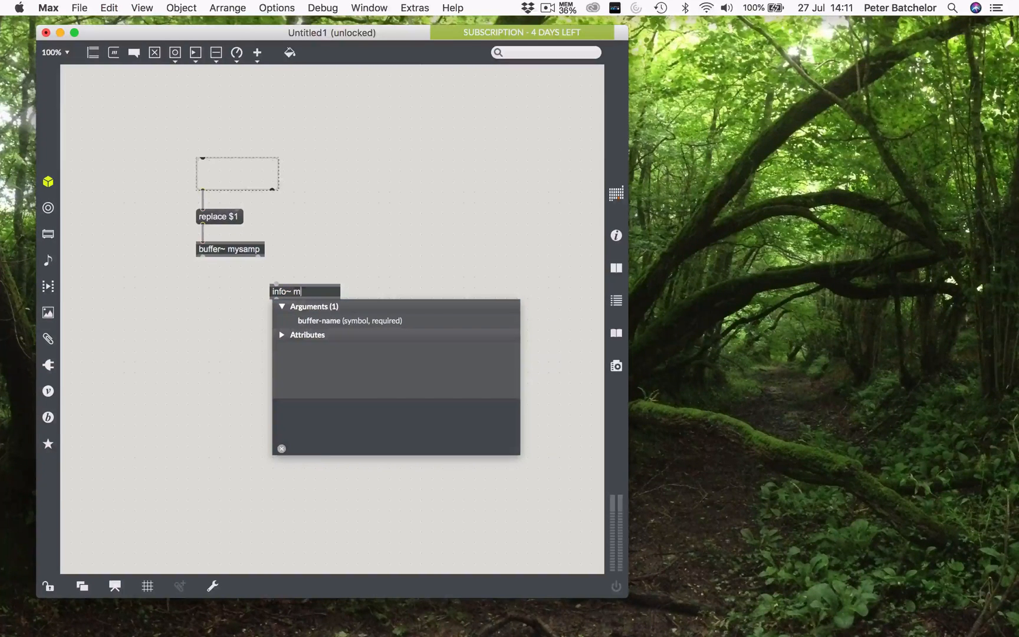
pyautogui.write('ysamp')
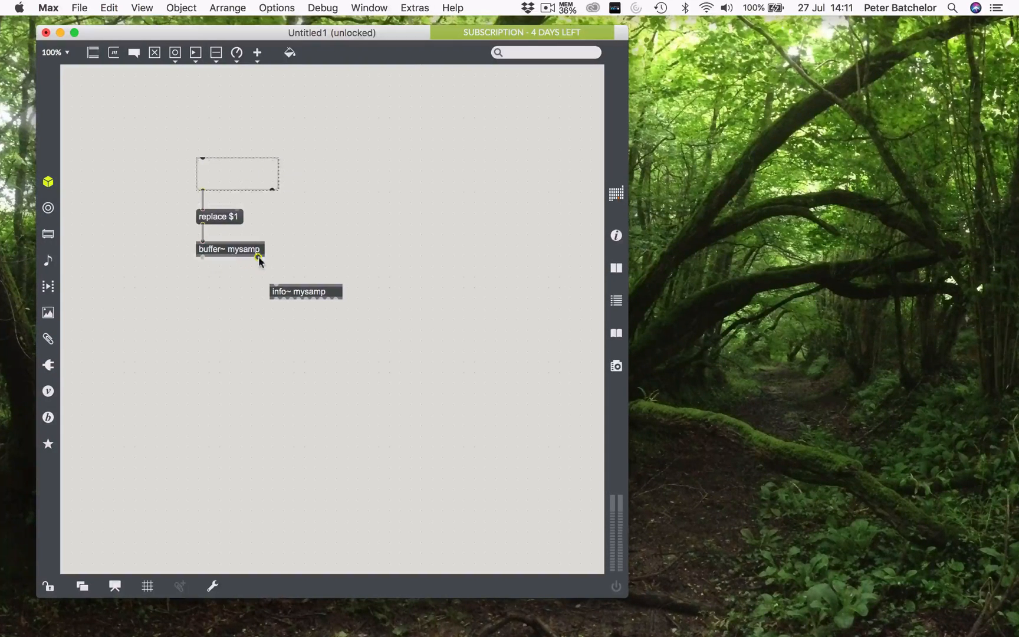
pyautogui.moveTo(259, 258); pyautogui.dragTo(275, 281)
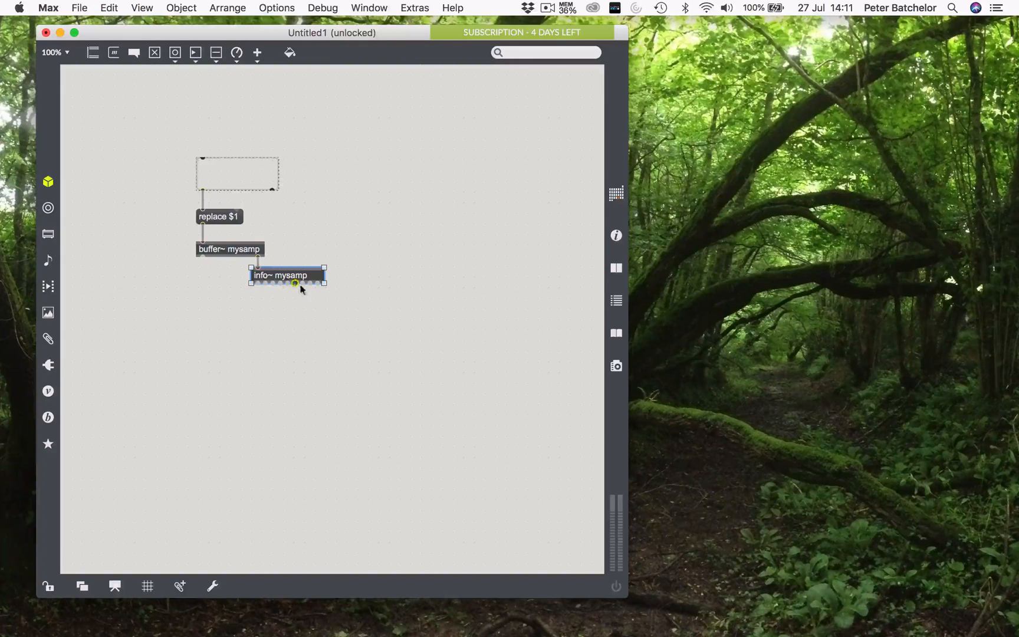
pyautogui.moveTo(302, 282)
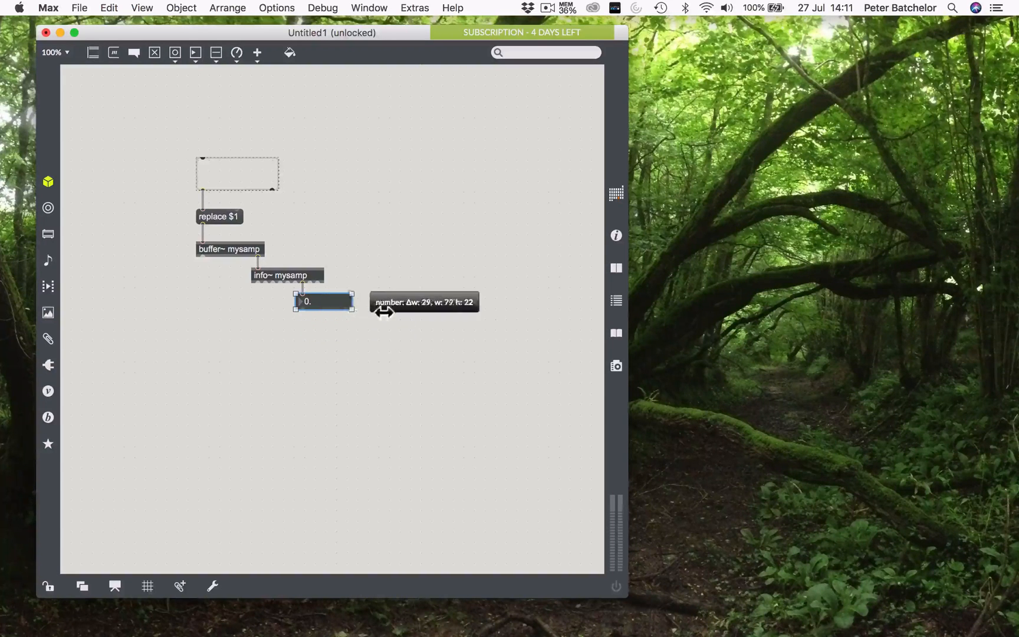
# Step: Widen the length number box and add a send named sampleLength
pyautogui.moveTo(352, 301); pyautogui.dragTo(380, 300)
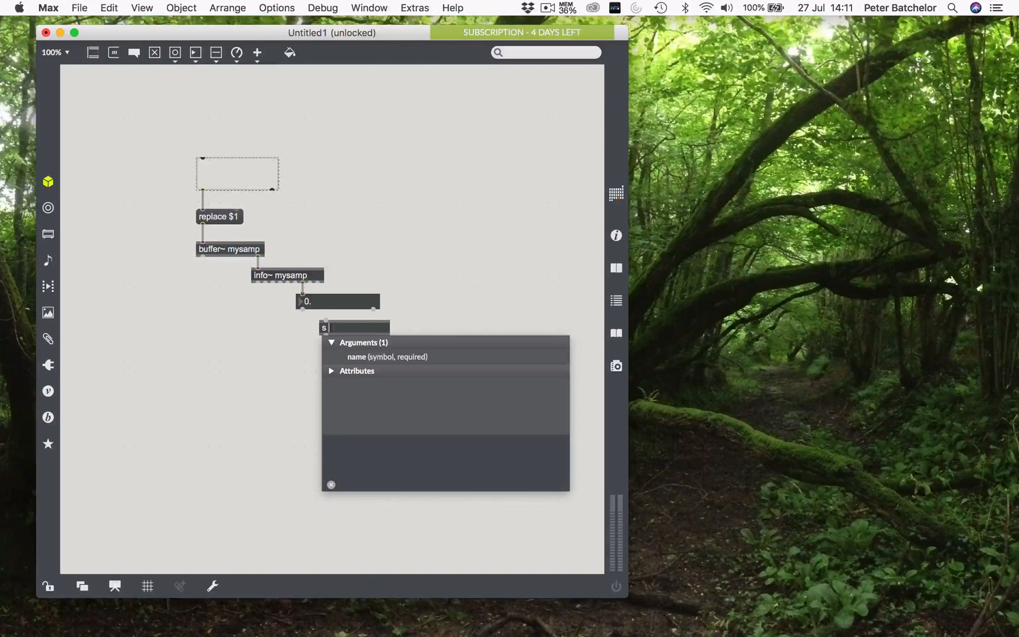
pyautogui.write('sample')
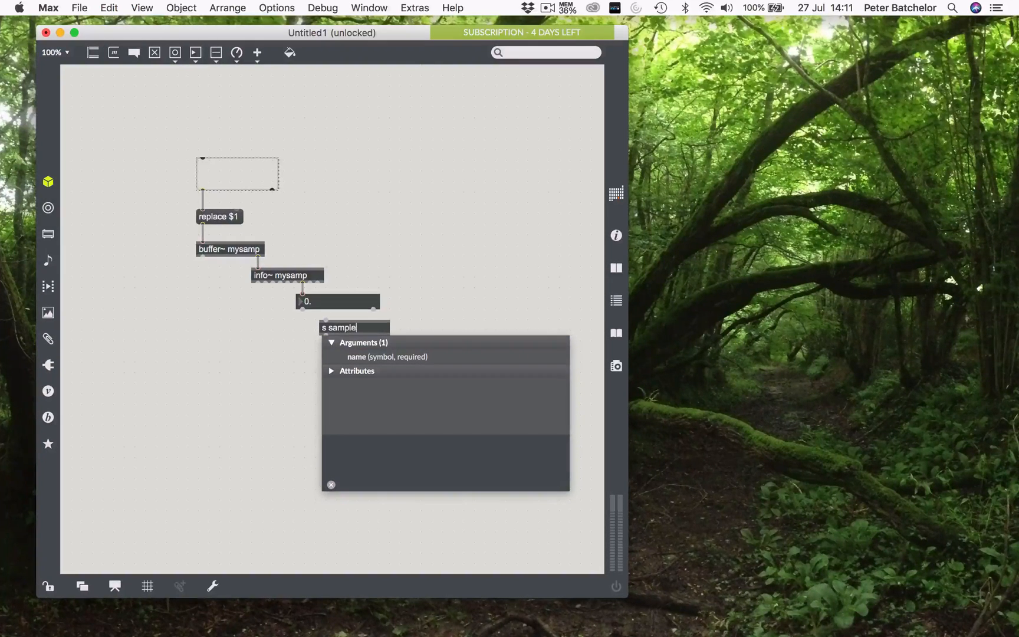
pyautogui.write('Length')
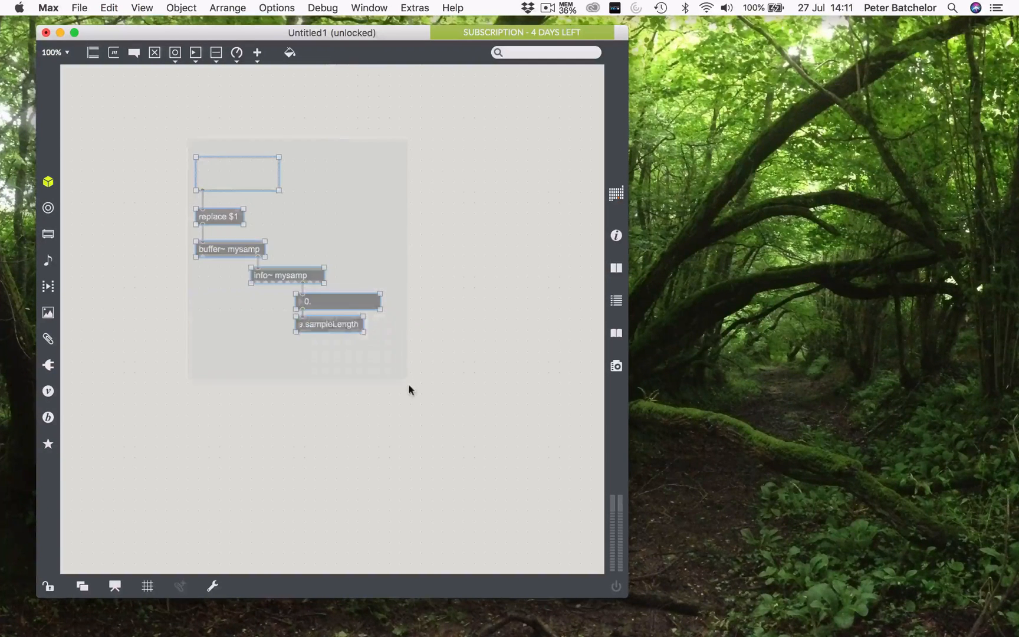
# Step: Move the object chain top-left and search the desktop for the wokClangMany sound folder
pyautogui.moveTo(299, 260); pyautogui.dragTo(198, 202)
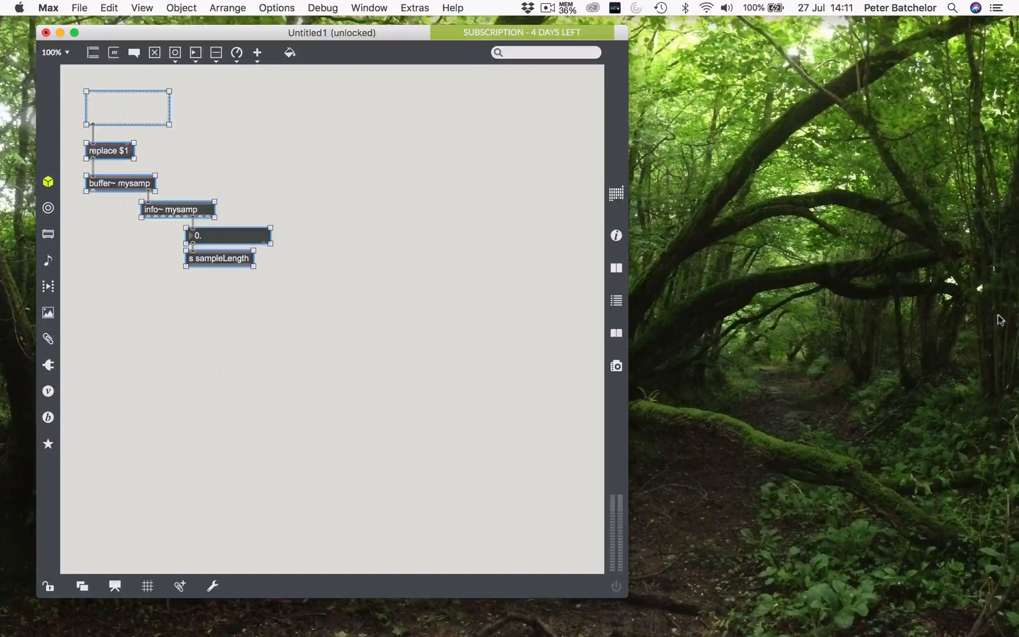
pyautogui.moveTo(827, 255)
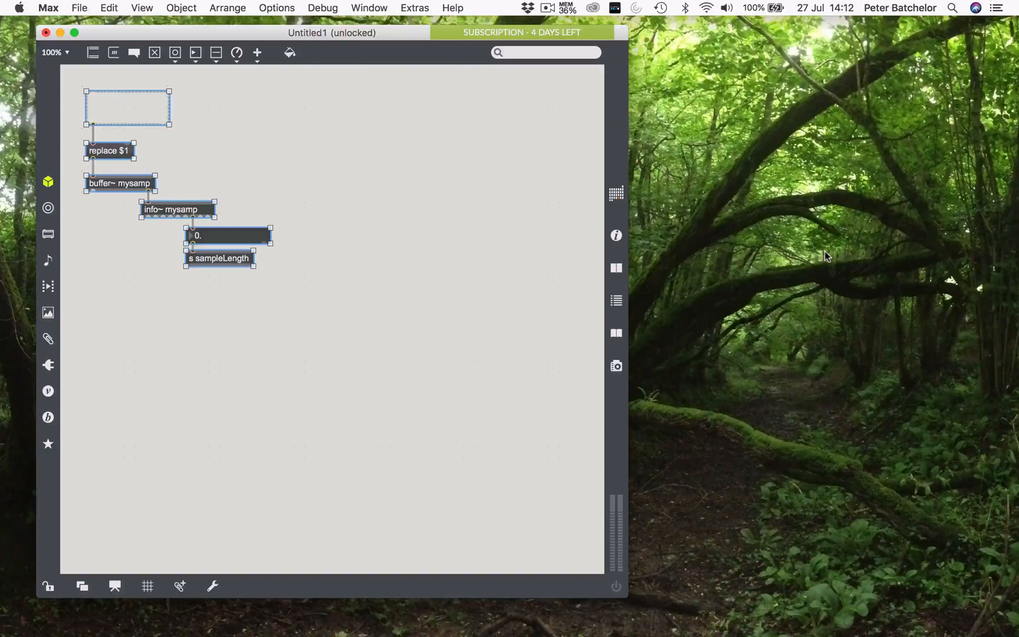
pyautogui.write('screenFlow')
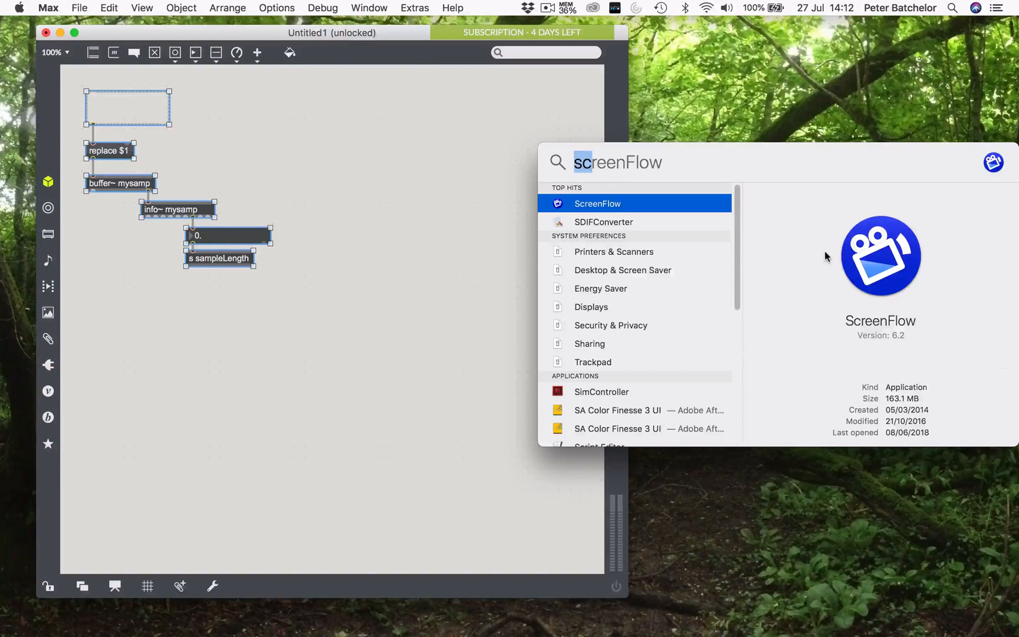
pyautogui.write('wokClangMany')
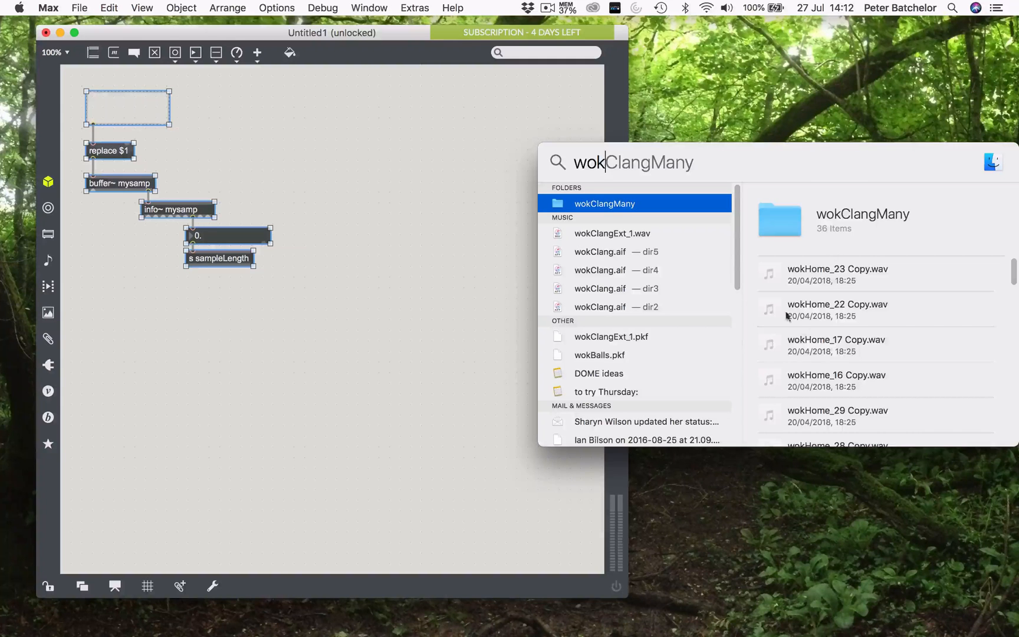
pyautogui.moveTo(614, 265)
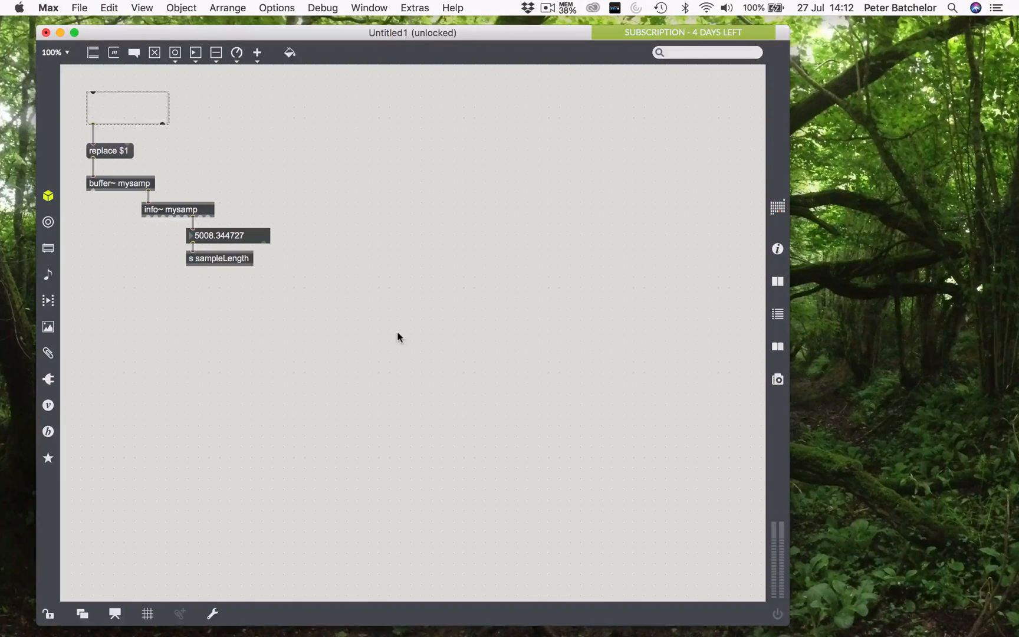
# Step: Create groove~ mysamp, reposition it, and add a live.gain~ slider
pyautogui.write('go')
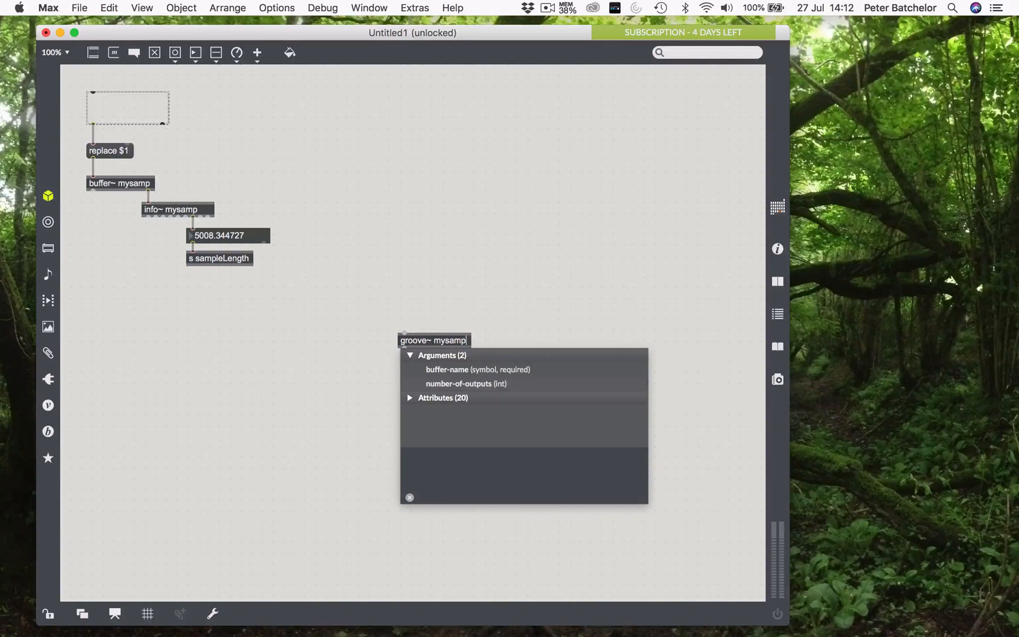
pyautogui.moveTo(432, 339); pyautogui.dragTo(367, 282)
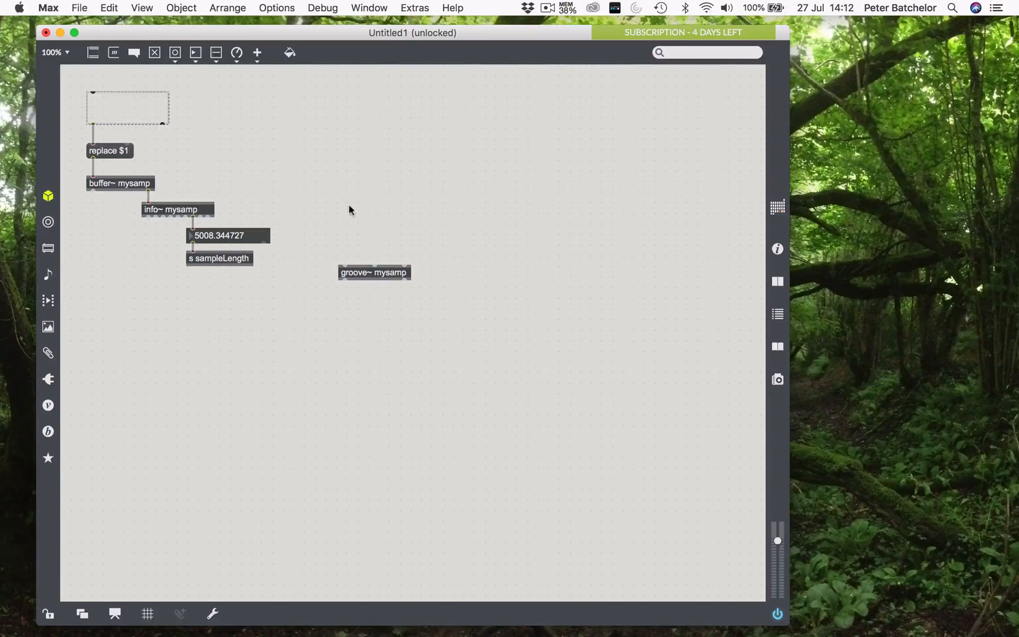
pyautogui.moveTo(349, 318)
pyautogui.write('live.gain')
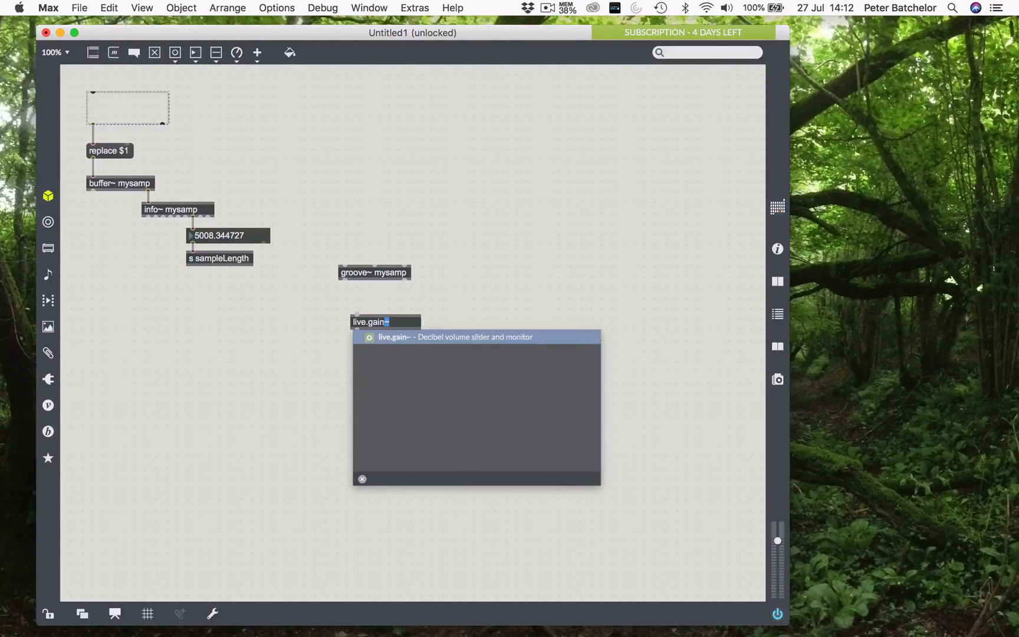
pyautogui.press('Return')
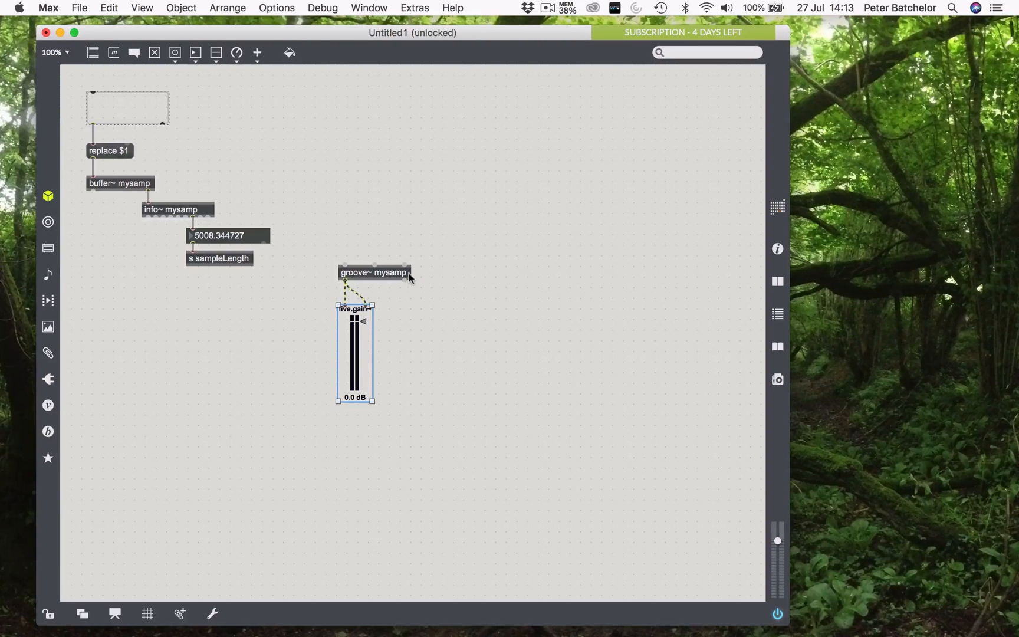
pyautogui.moveTo(407, 278)
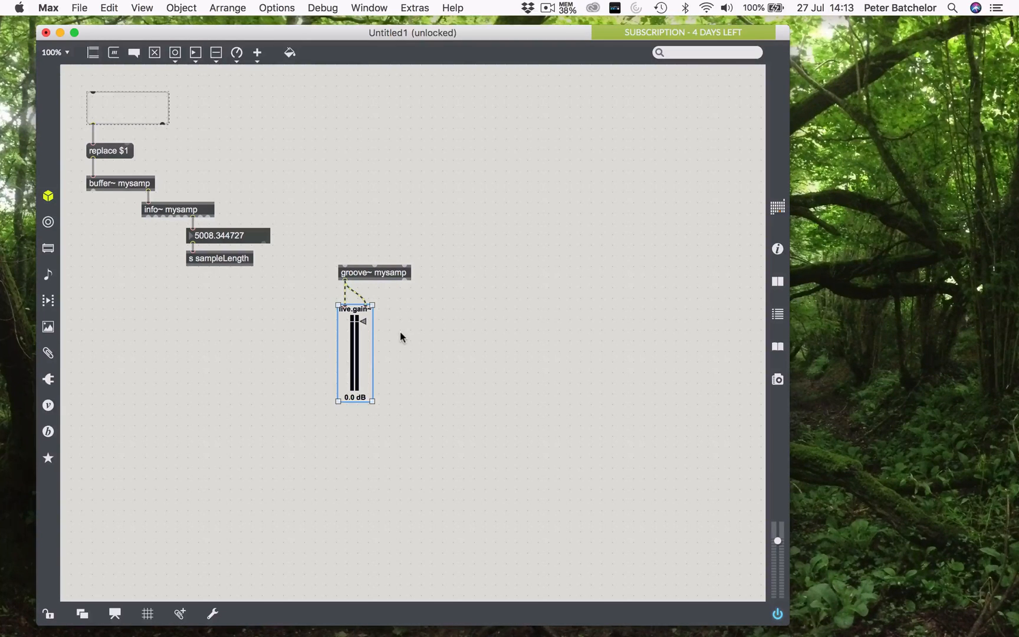
# Step: Place an audio output below the slider and connect both slider outputs to it
pyautogui.click(380, 435)
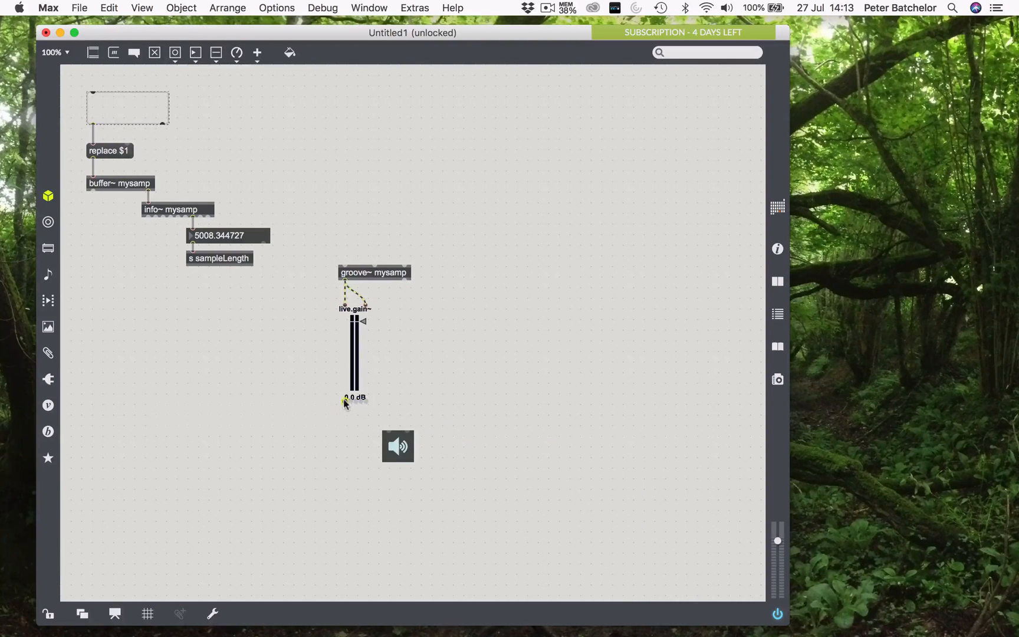
pyautogui.moveTo(346, 403); pyautogui.dragTo(388, 427)
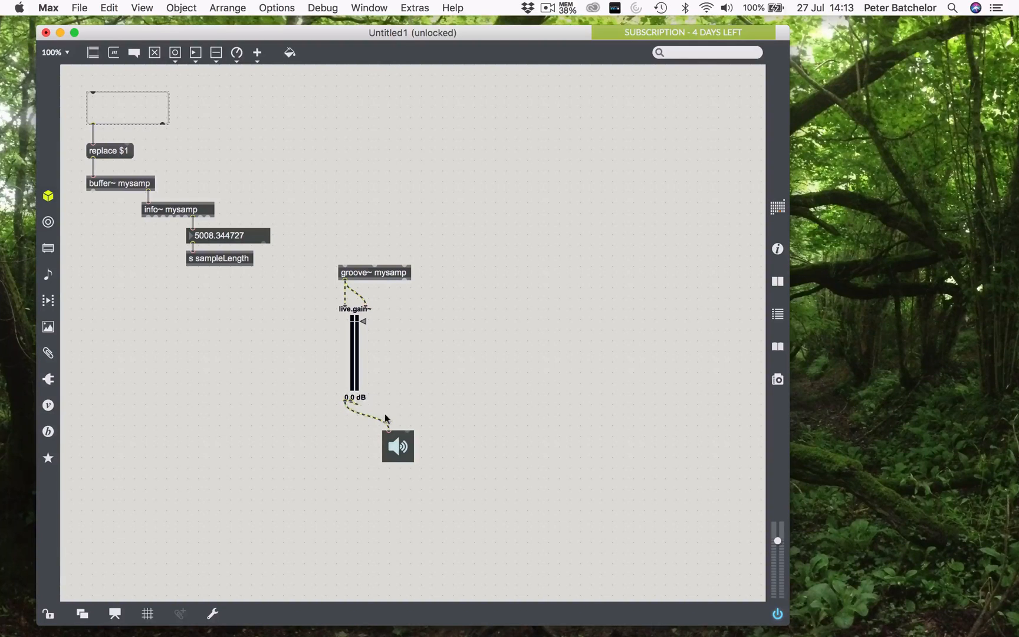
pyautogui.moveTo(398, 446); pyautogui.dragTo(354, 427)
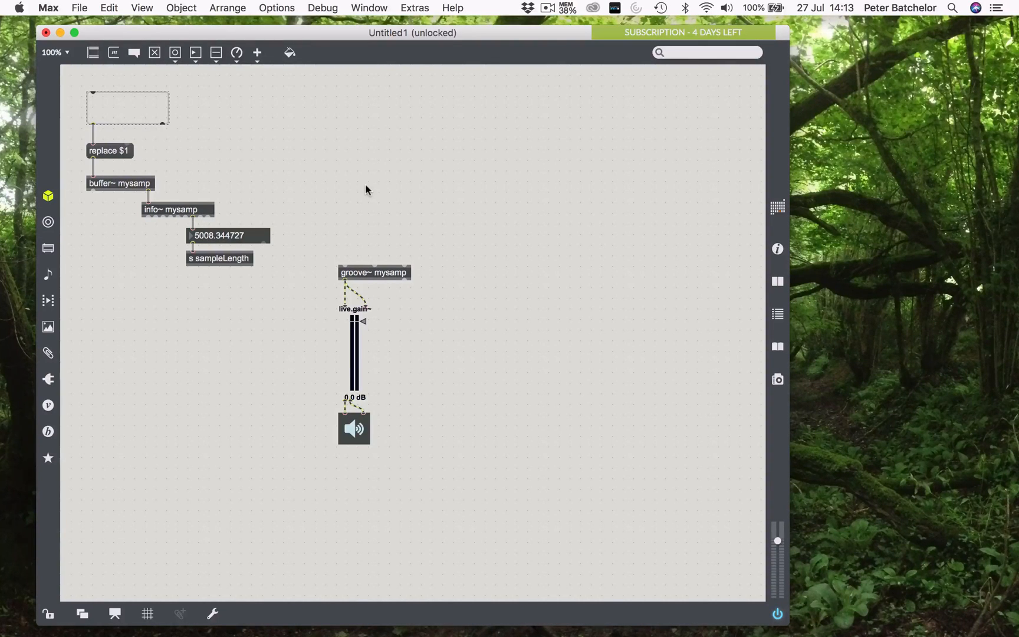
# Step: Feed groove~ a 0 message and a 1 message via sig~, then align them
pyautogui.click(382, 193)
pyautogui.write('0')
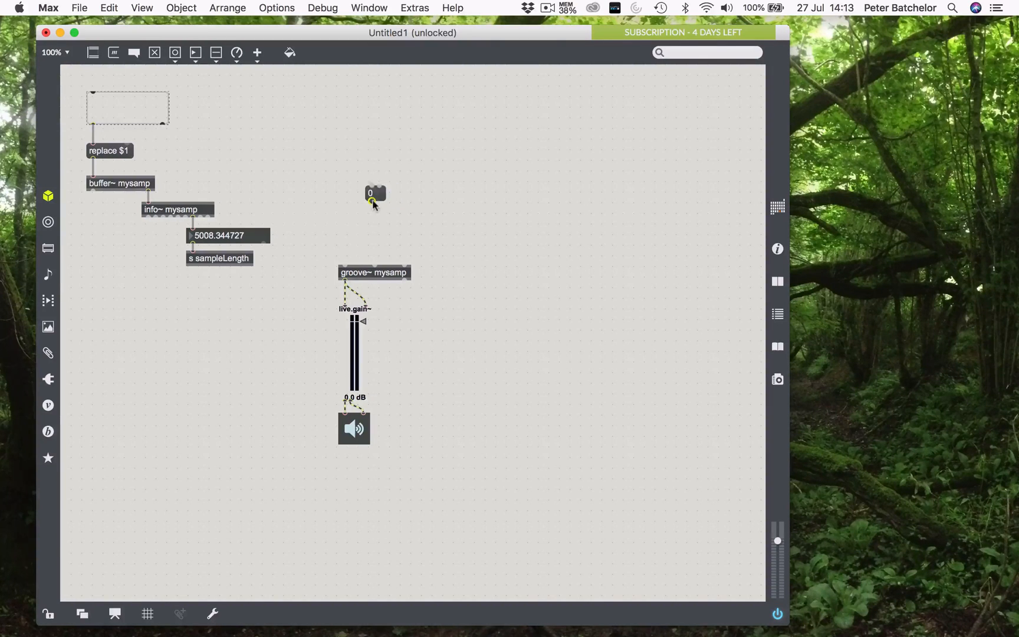
pyautogui.moveTo(375, 193); pyautogui.dragTo(357, 197)
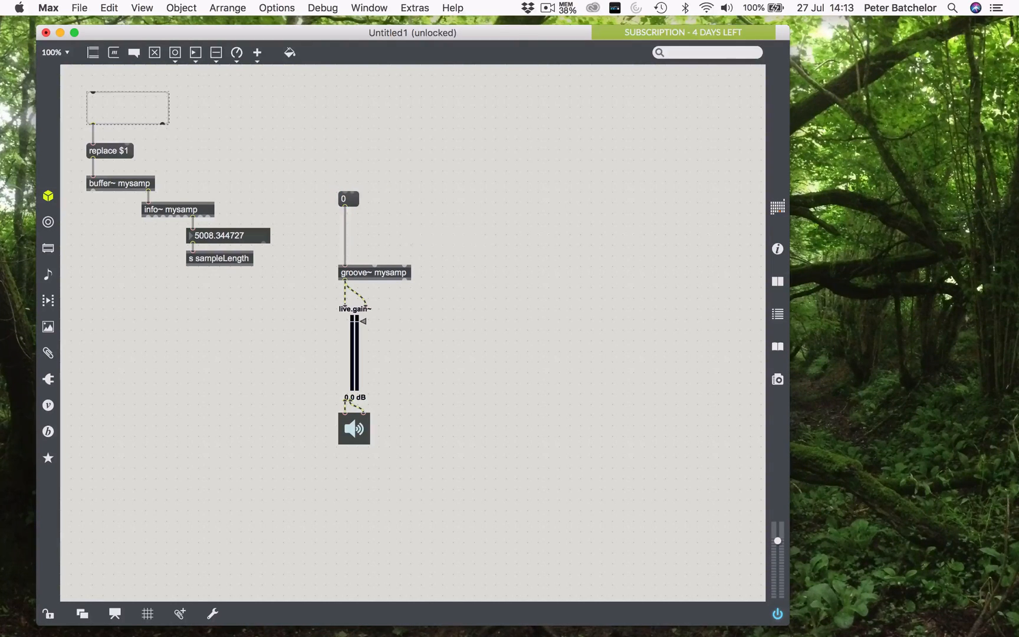
pyautogui.write('sa')
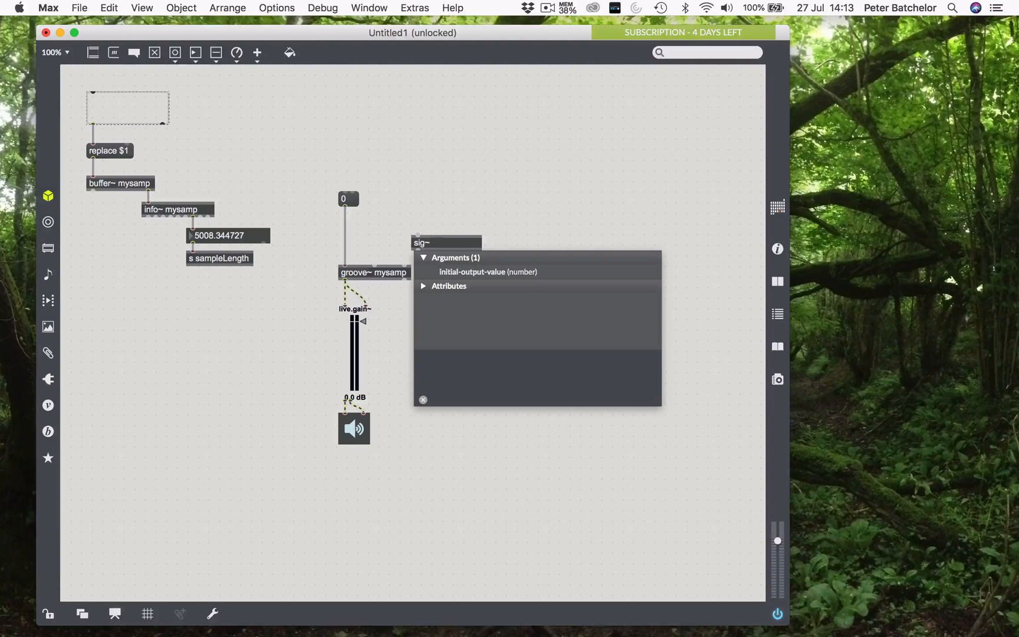
pyautogui.click(448, 243)
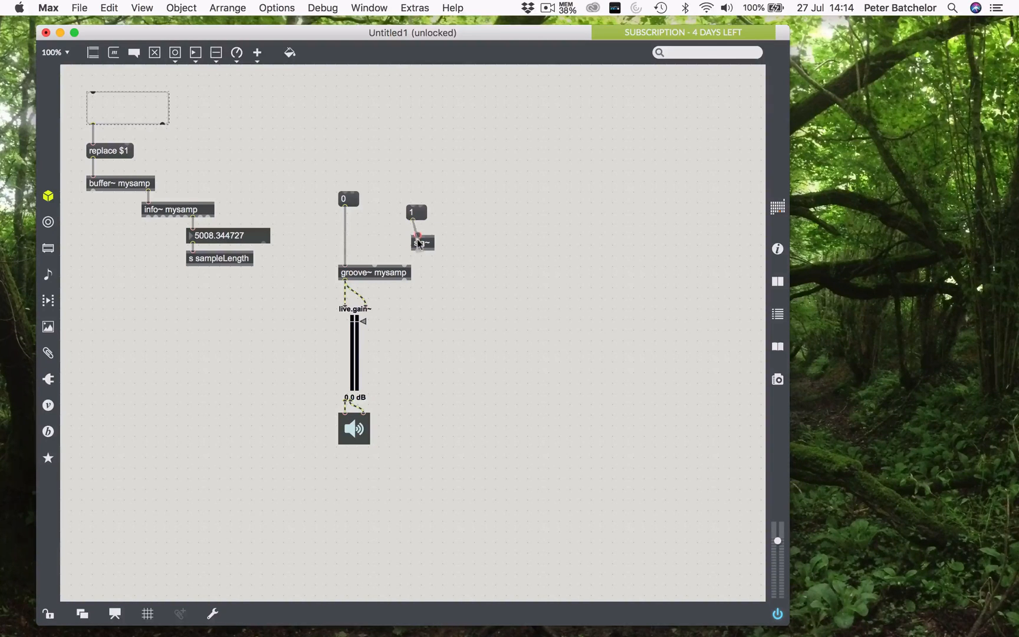
pyautogui.moveTo(413, 250); pyautogui.dragTo(345, 265)
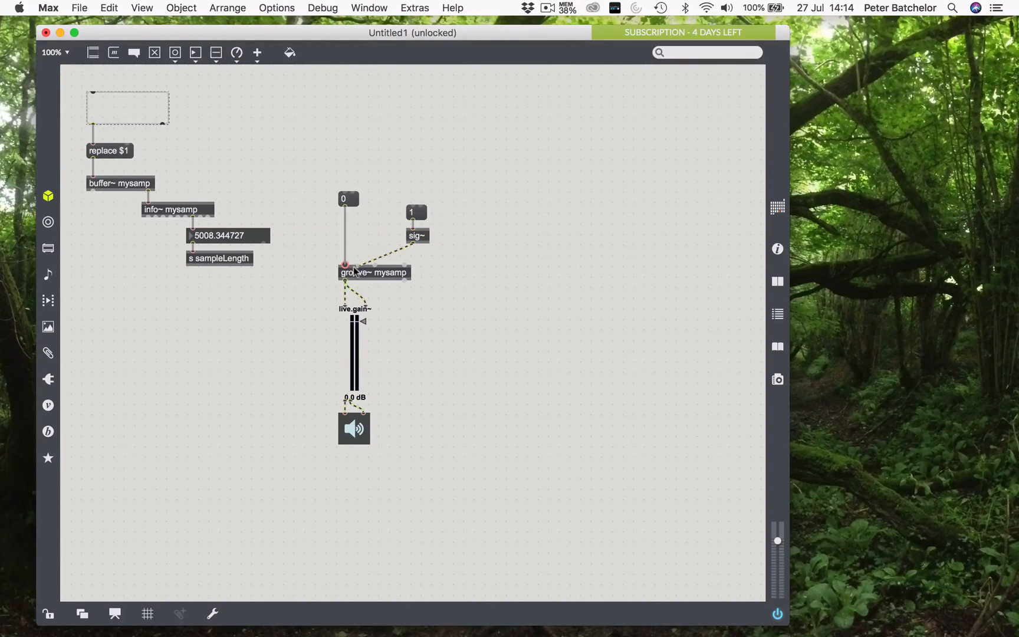
pyautogui.moveTo(415, 224); pyautogui.dragTo(384, 218)
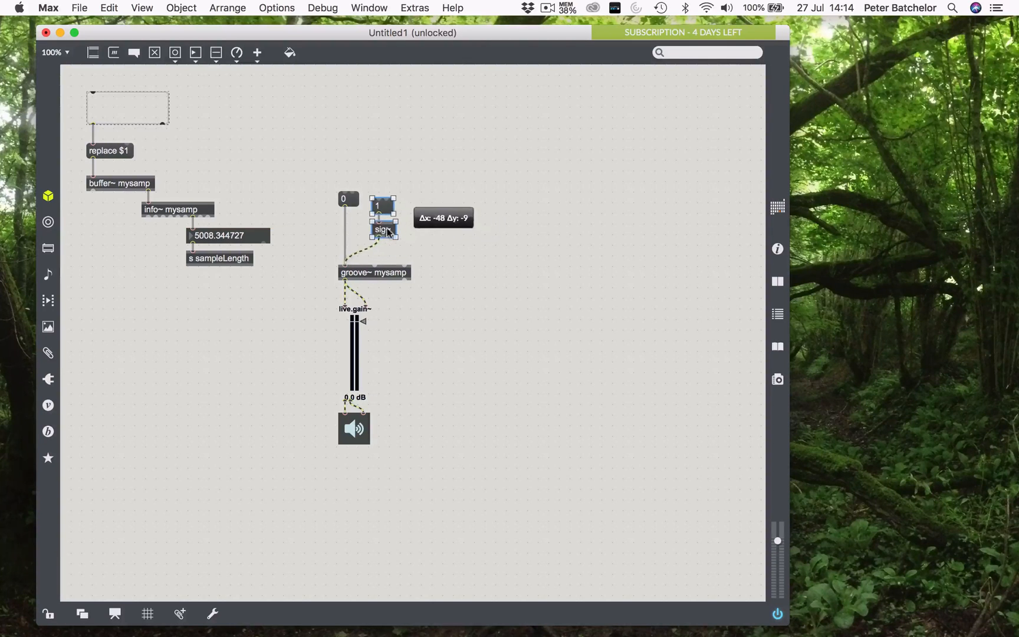
pyautogui.moveTo(383, 217); pyautogui.dragTo(352, 212)
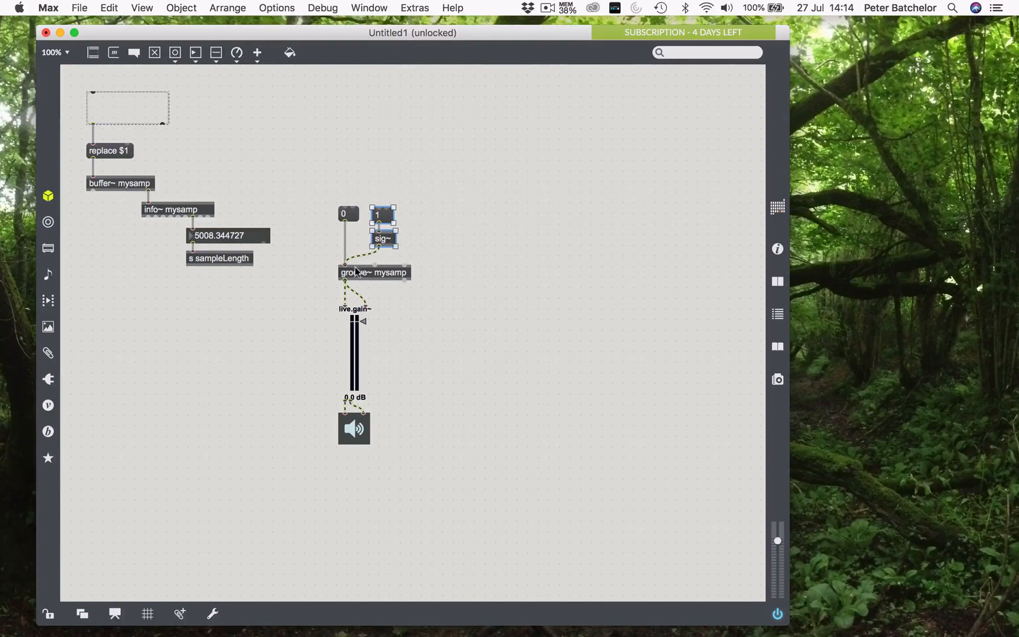
pyautogui.moveTo(348, 164)
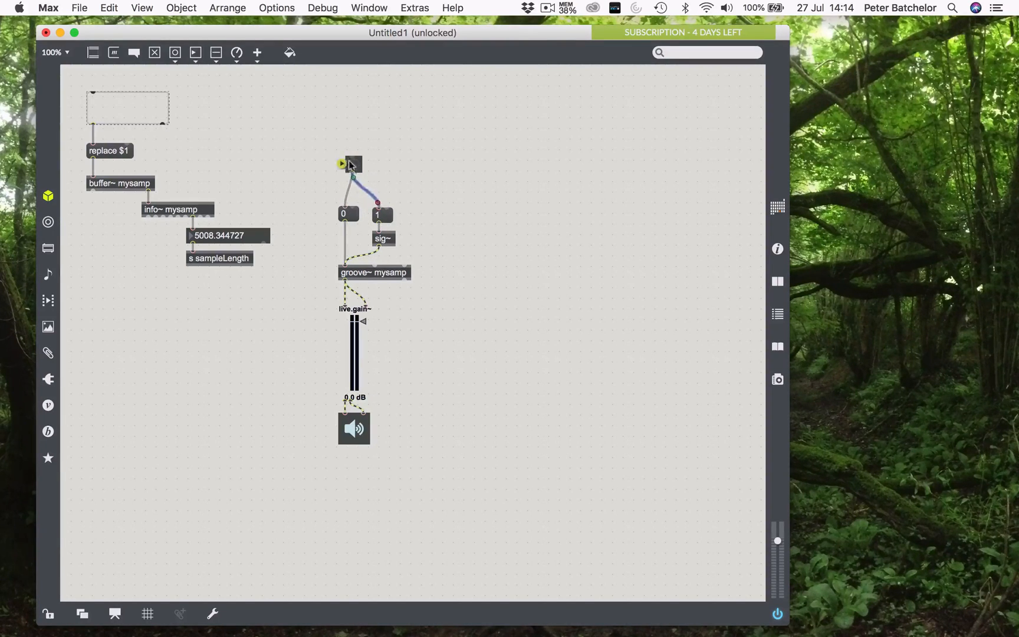
# Step: Connect the bang to the 1 message, lock the patch, and bang to play the sample
pyautogui.click(347, 164)
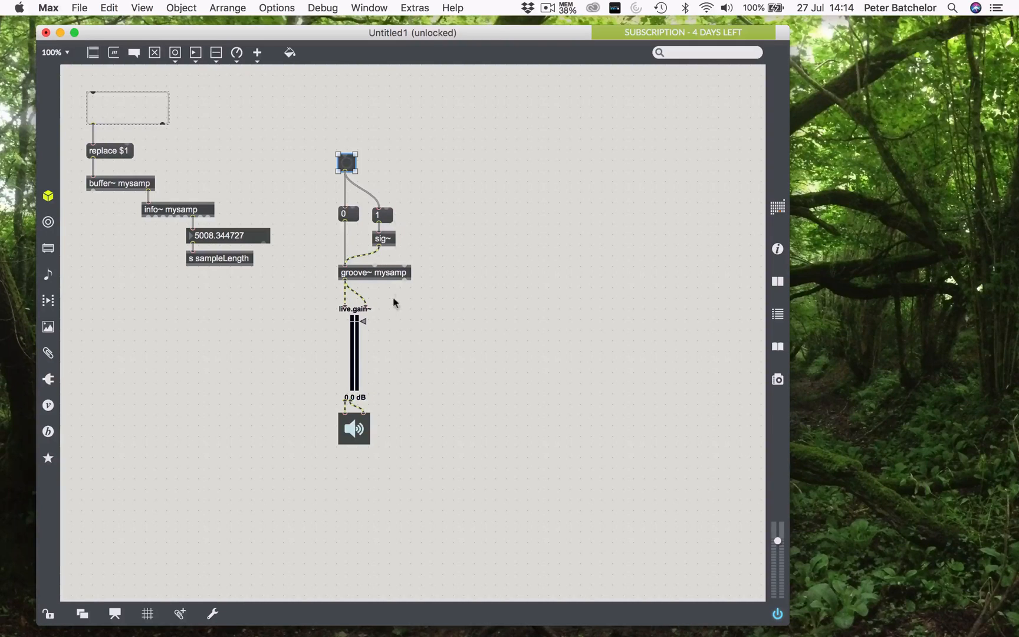
pyautogui.moveTo(471, 215)
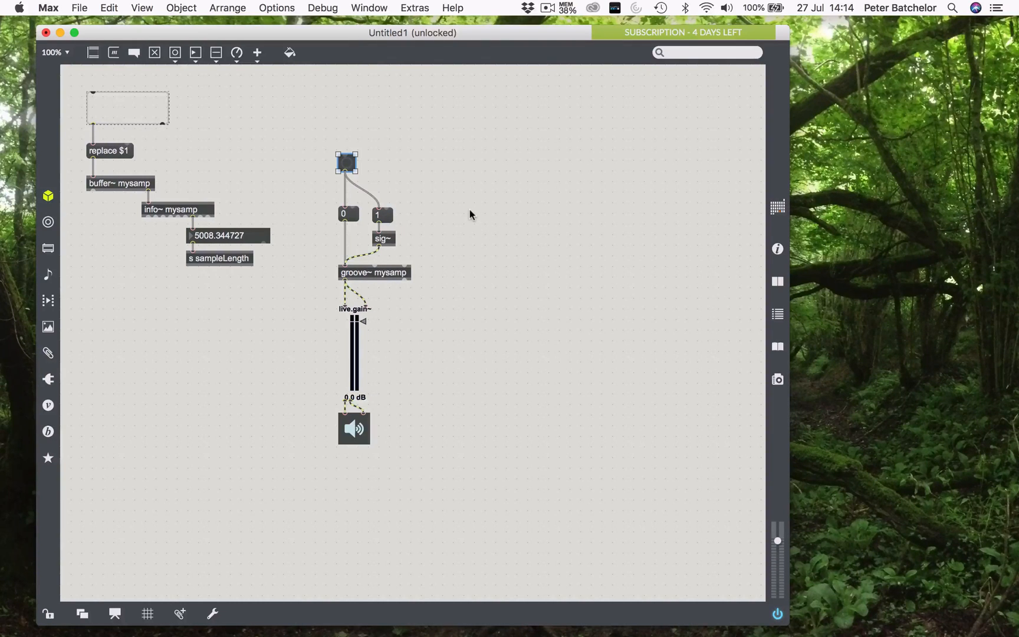
pyautogui.click(46, 613)
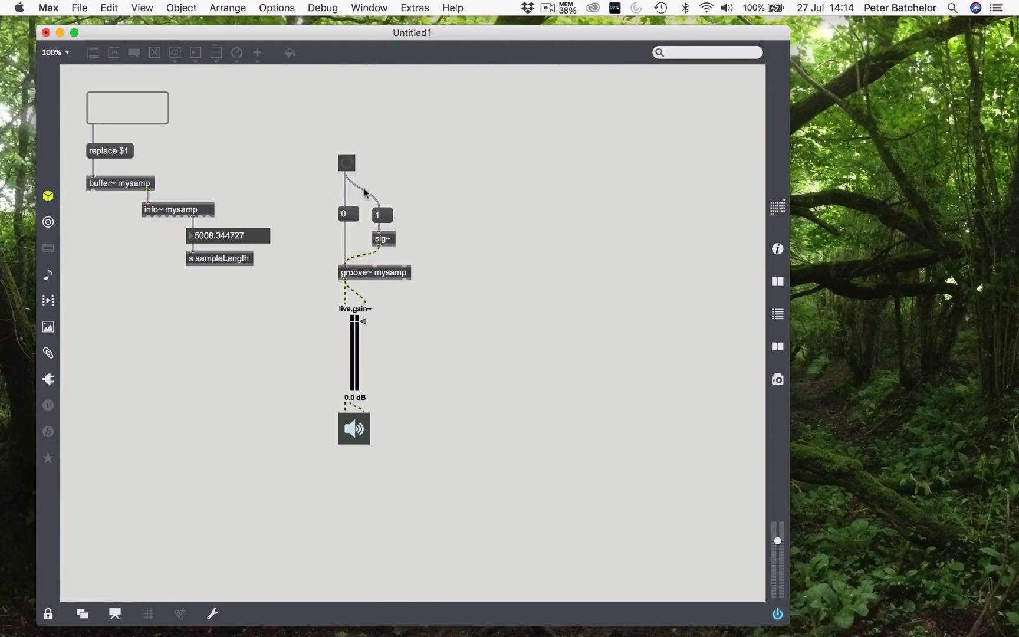
pyautogui.click(346, 162)
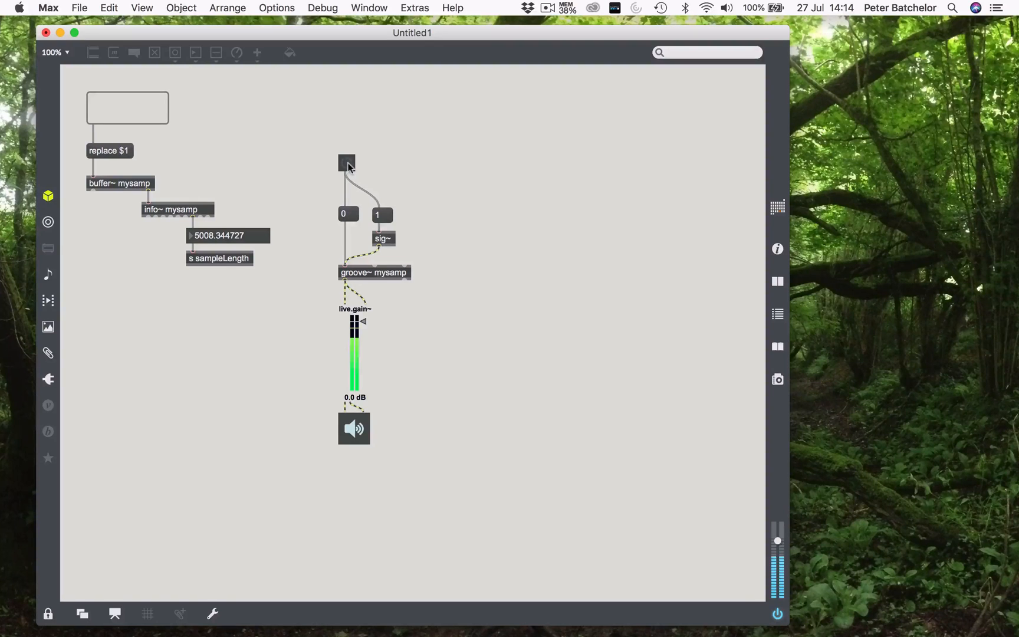